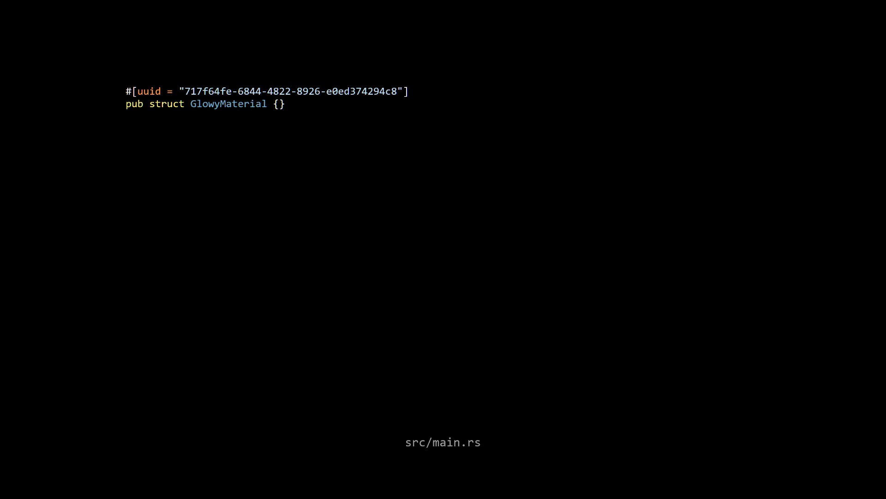
- Add #[derive(AsBindGroup, Debug, Clone, TypeUuid)] above the GlowyMaterial struct in src/main.rs
text(#[derive(AsBindGroup, Debug, Clone, TypeUuid)])
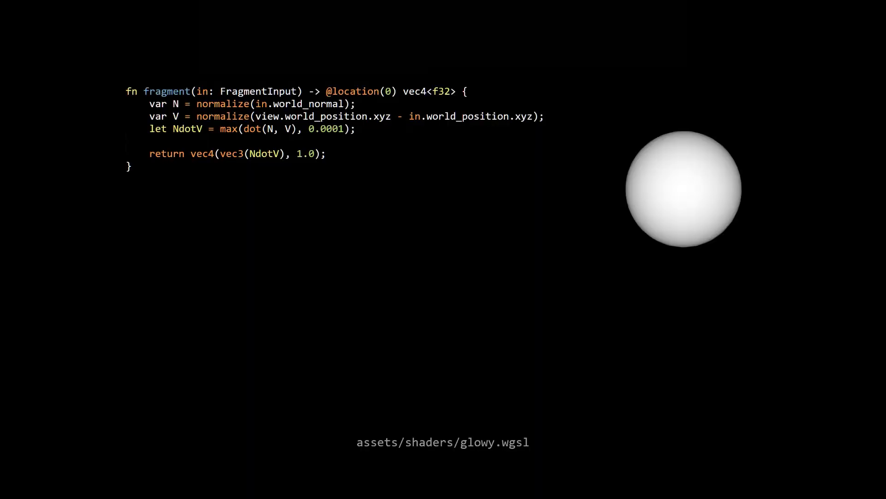
- Define the glow term as let glow = pow(NdotV, 2.0); in the fragment shader
text(let glow = pow(NdotV, 2.0);)
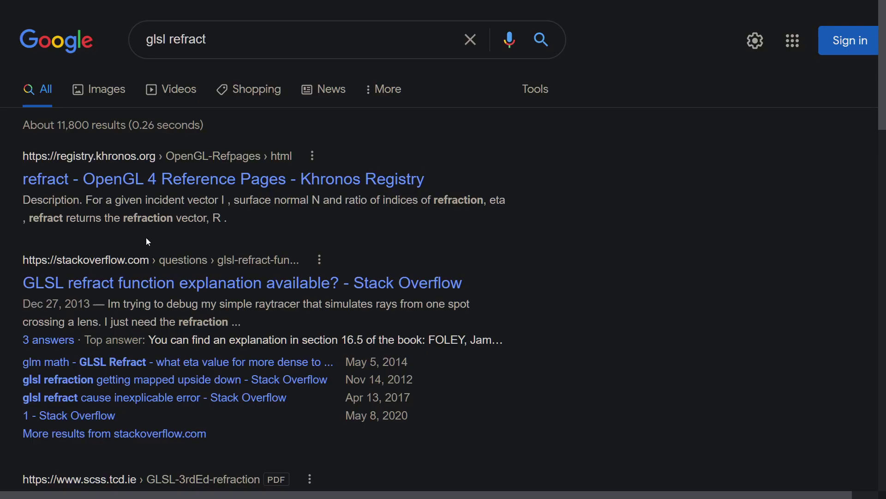
- Open the Khronos OpenGL reference page for refract and select its declaration text
click(223, 179)
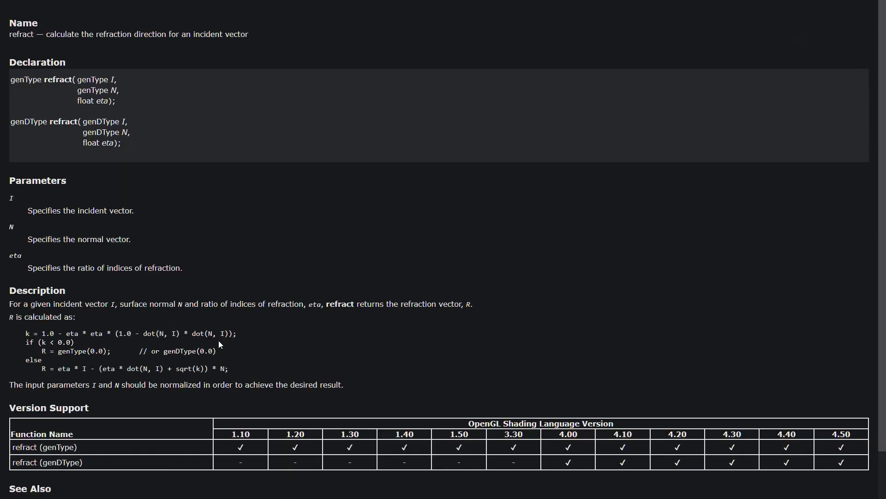
drag(27, 334, 228, 369)
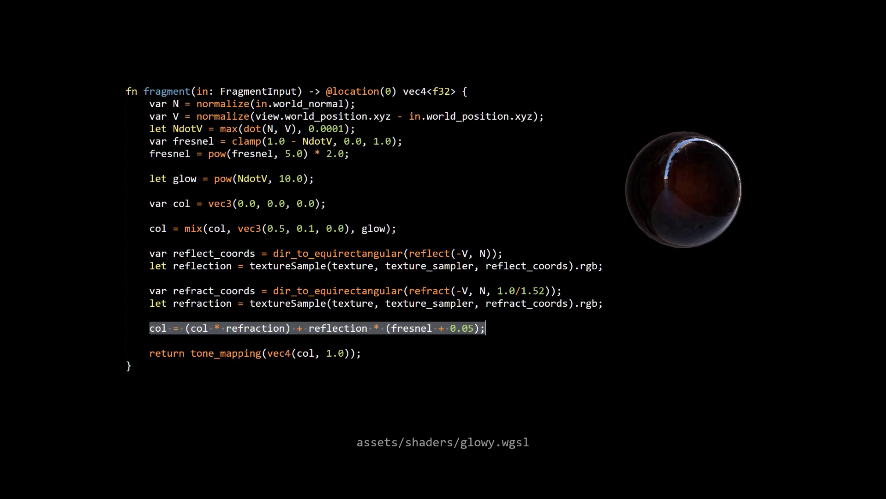
- Multiply glow by 50.0, offset bump by - vec3(0.0,0.5,0.5), and scale the refraction bump by 2.0
text(* 50.0)
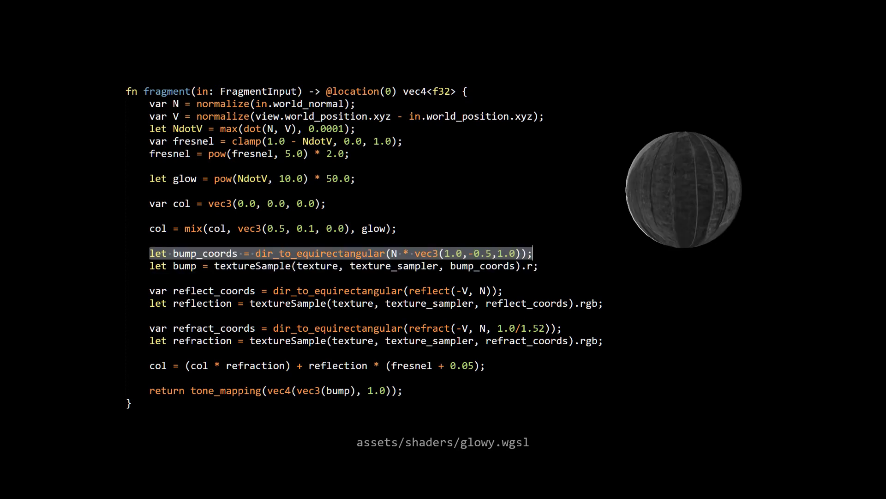
text(- vec3(0.0,0.5,0.5))
click(356, 328)
text( + bump)
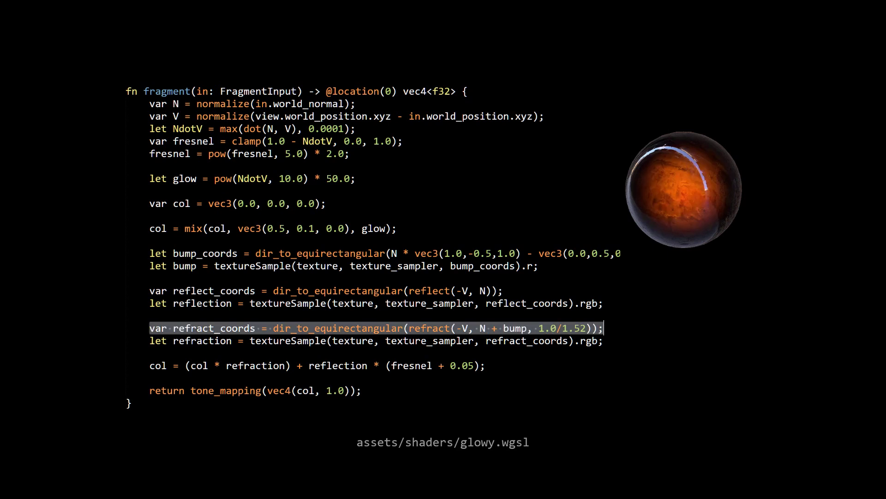
text(* 2.0)
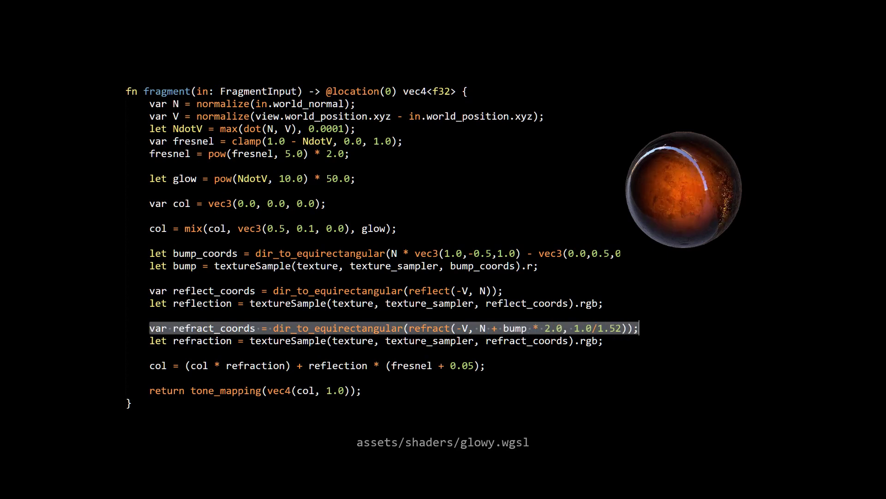